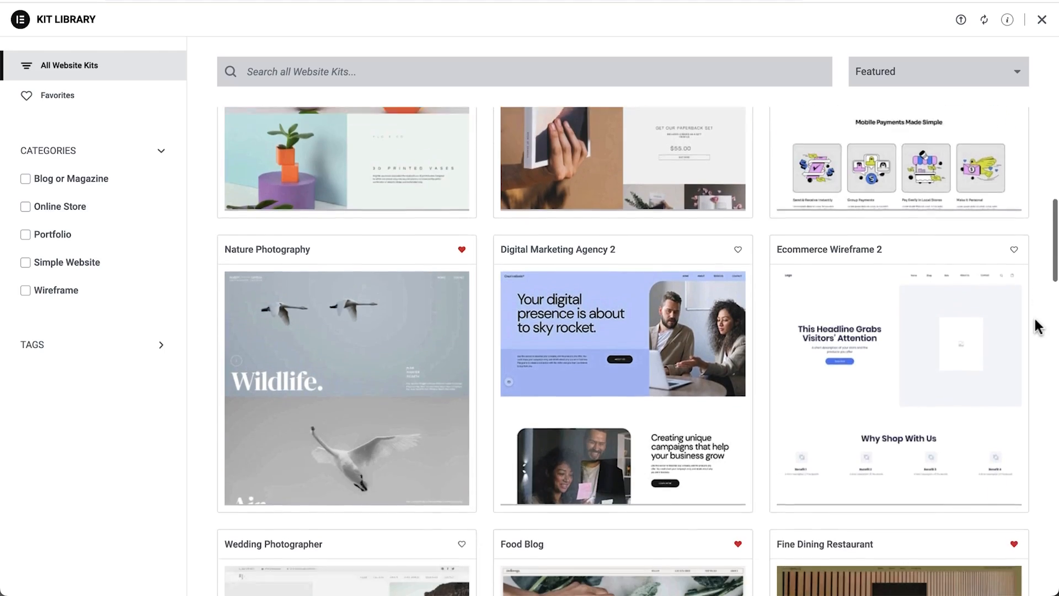
Step: Scroll through the kit library to find the Ceramics Shop kit
scroll("down", 3)
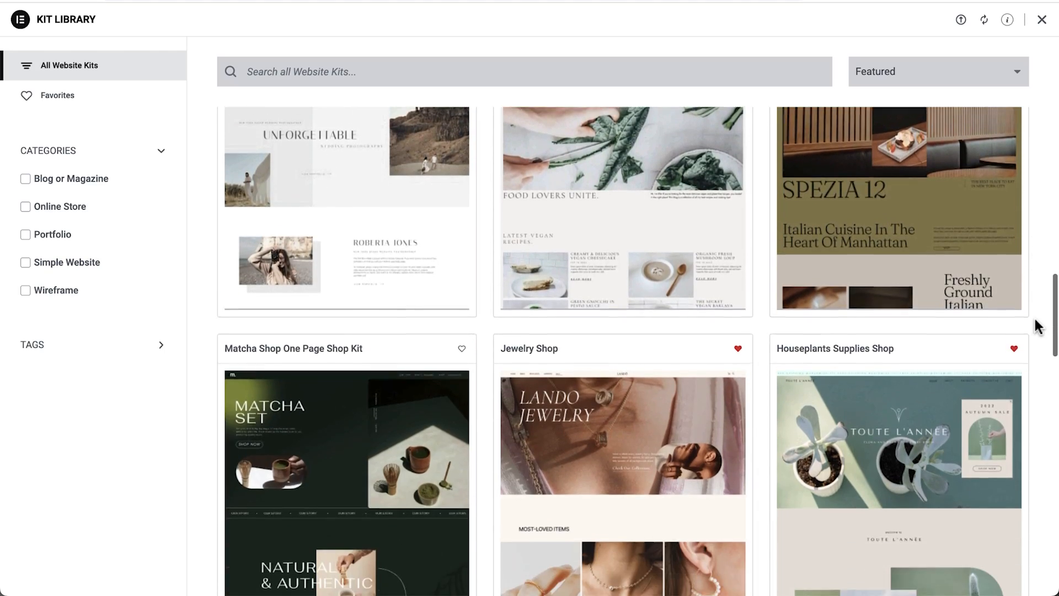
scroll("down", 3)
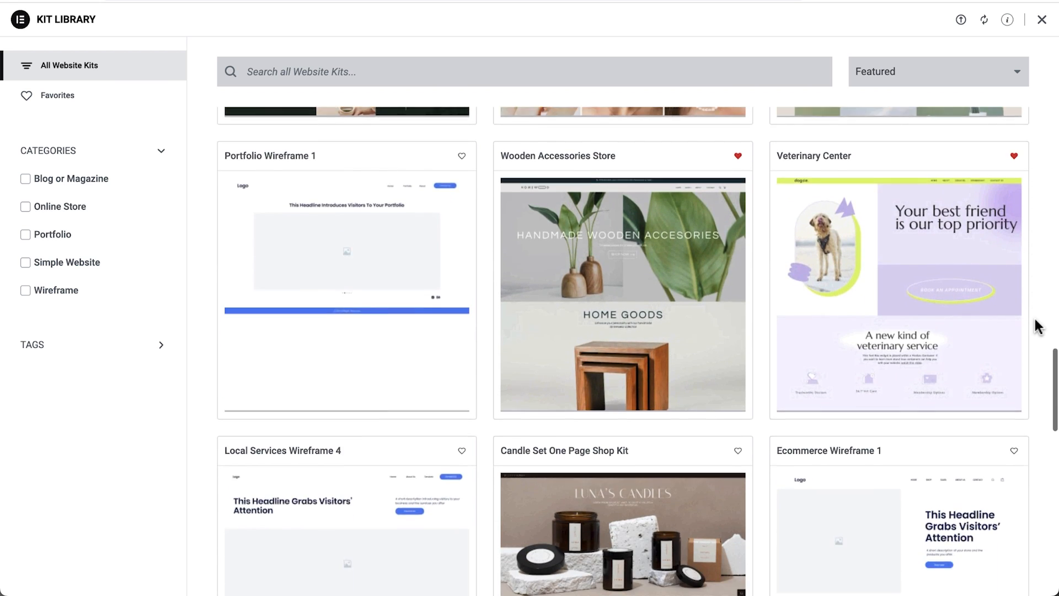
scroll("down", 3)
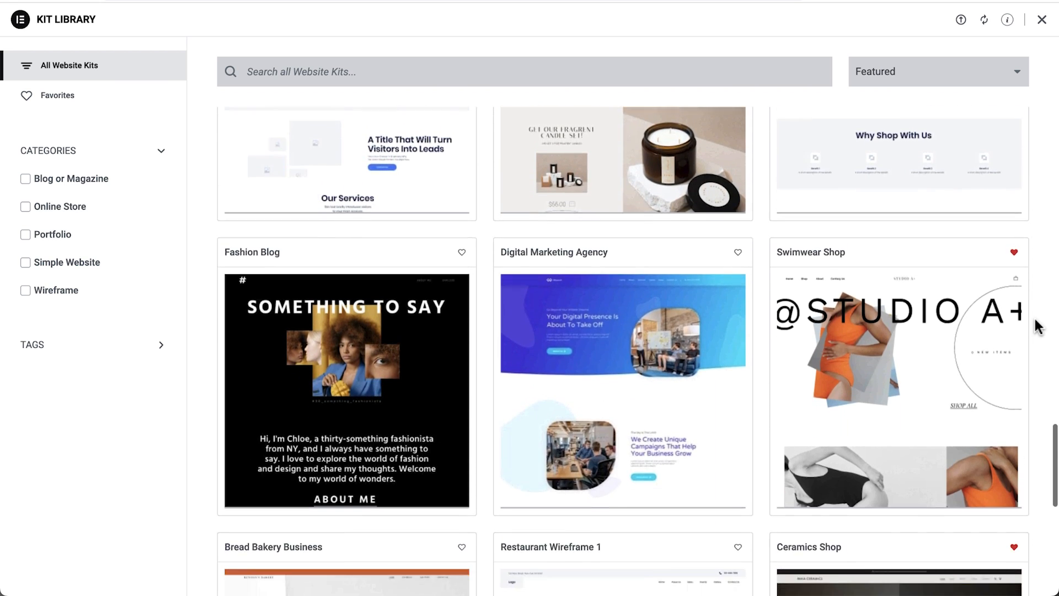
scroll("down", 3)
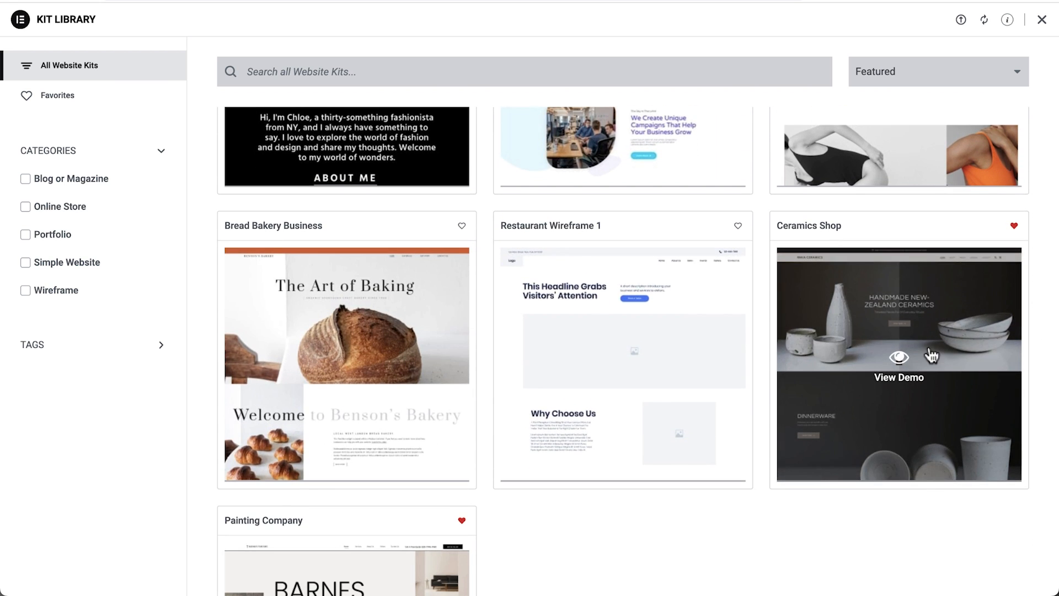
Step: Open the Ceramics Shop kit demo and browse its overview of pages and site parts
left_click(898, 356)
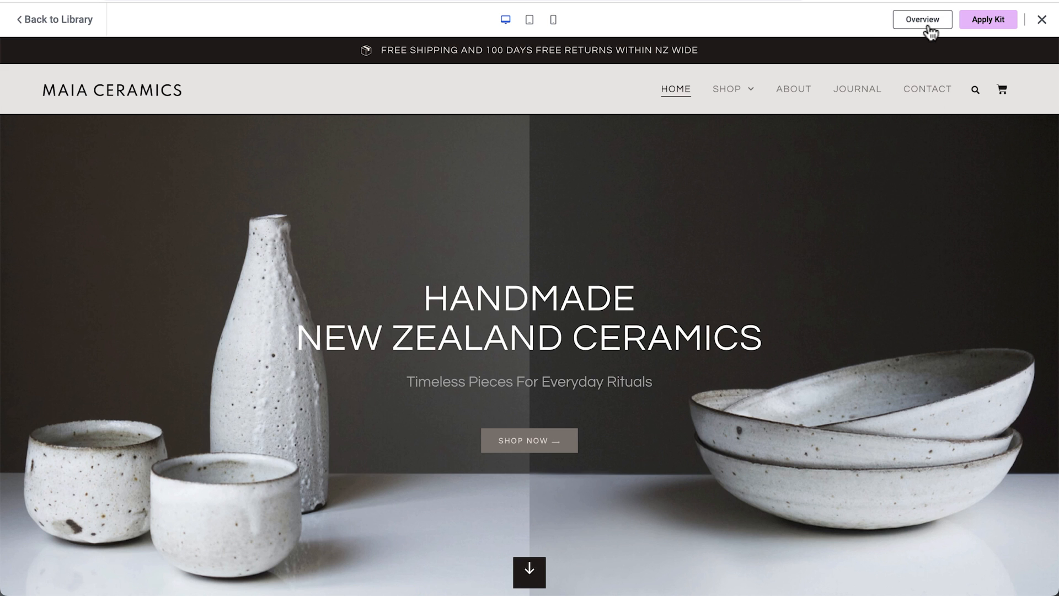
left_click(920, 18)
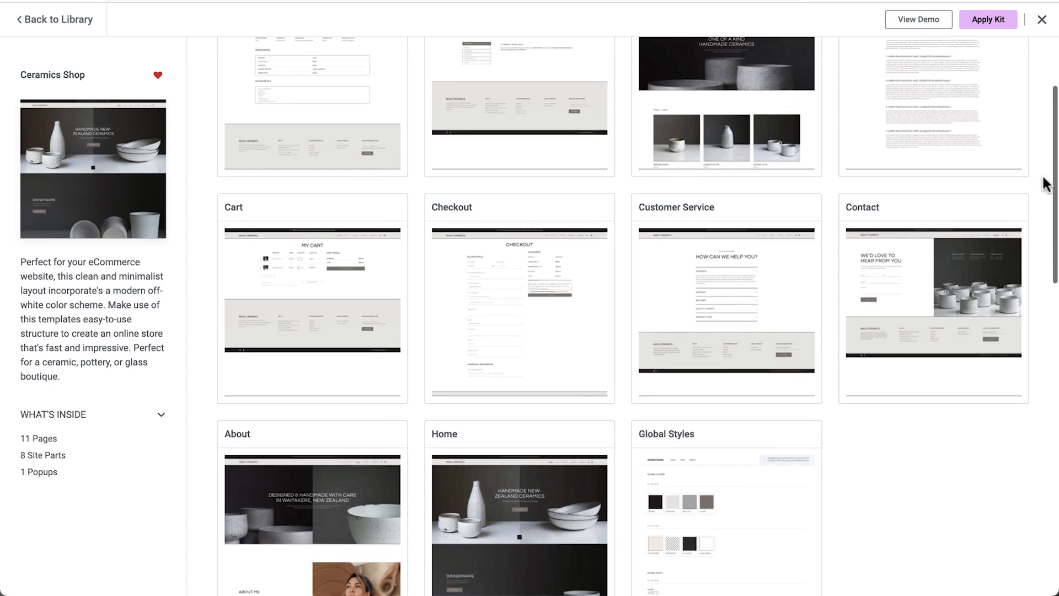
scroll("down", 3)
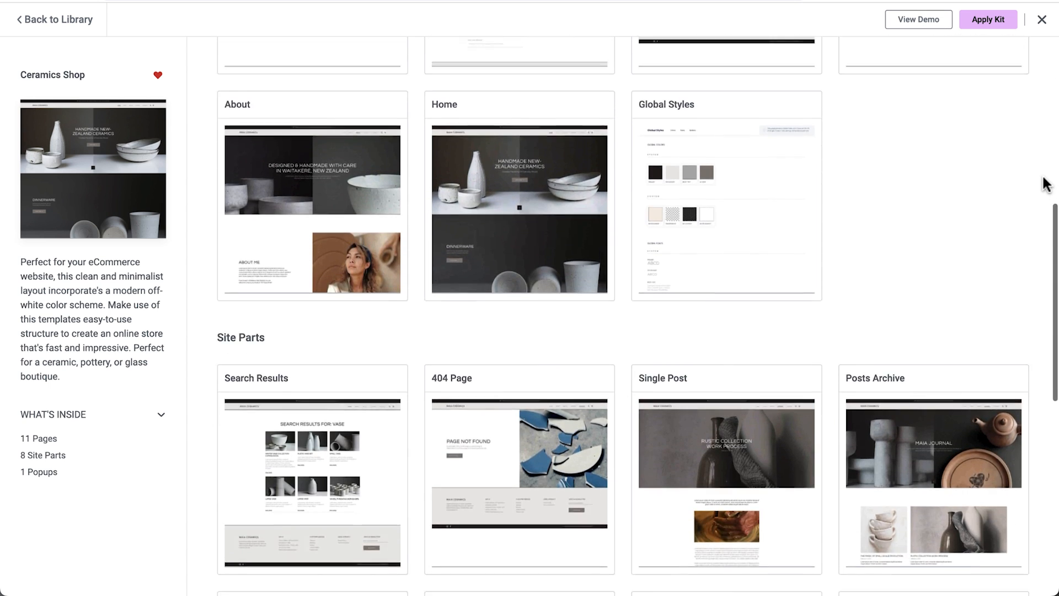
scroll("down", 3)
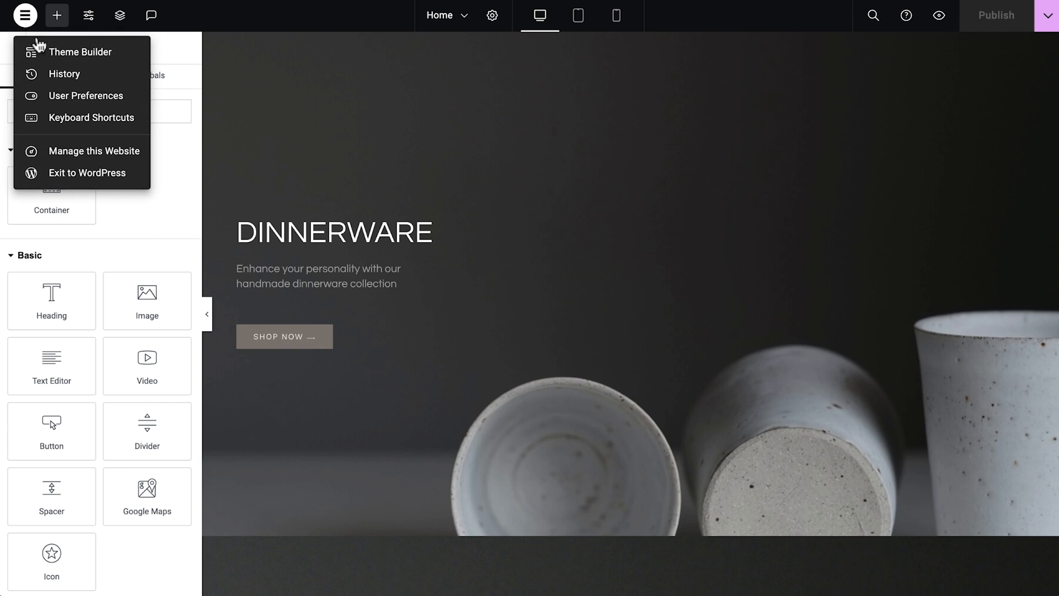
Step: In Theme Builder, view the Header and Footer parts and start a Single Post template
left_click(84, 52)
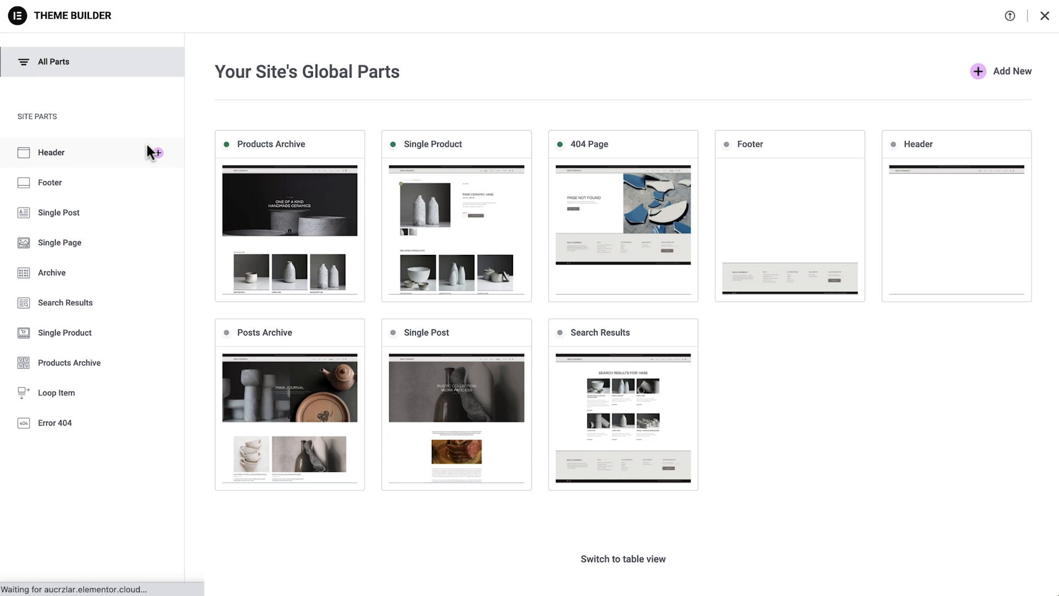
left_click(51, 152)
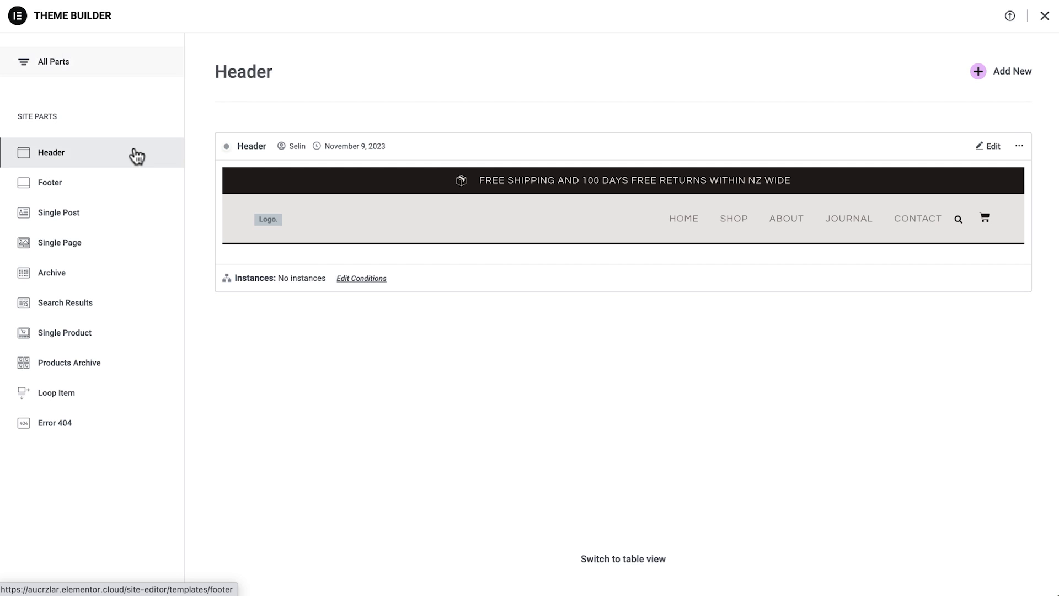
left_click(67, 182)
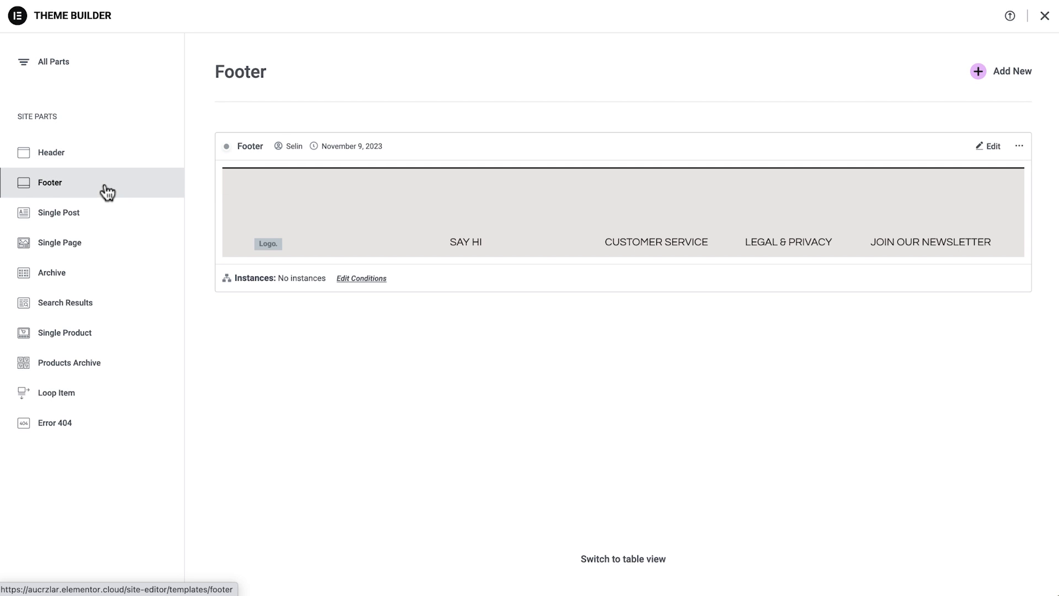
left_click(58, 212)
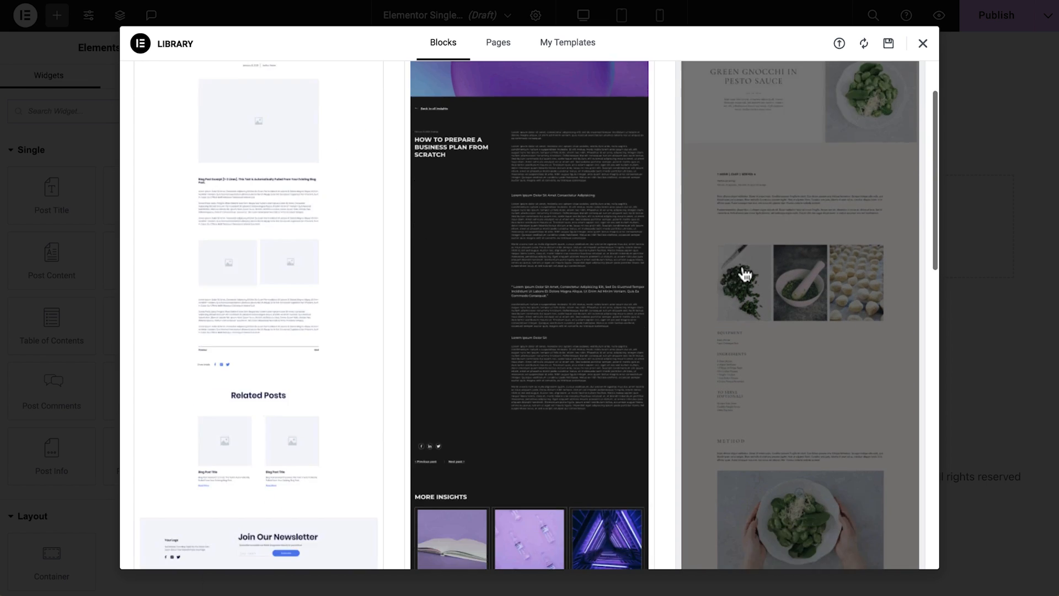
Step: Enable Dropdown Content on the header's Shop item and review the container's motion effects
left_click(922, 43)
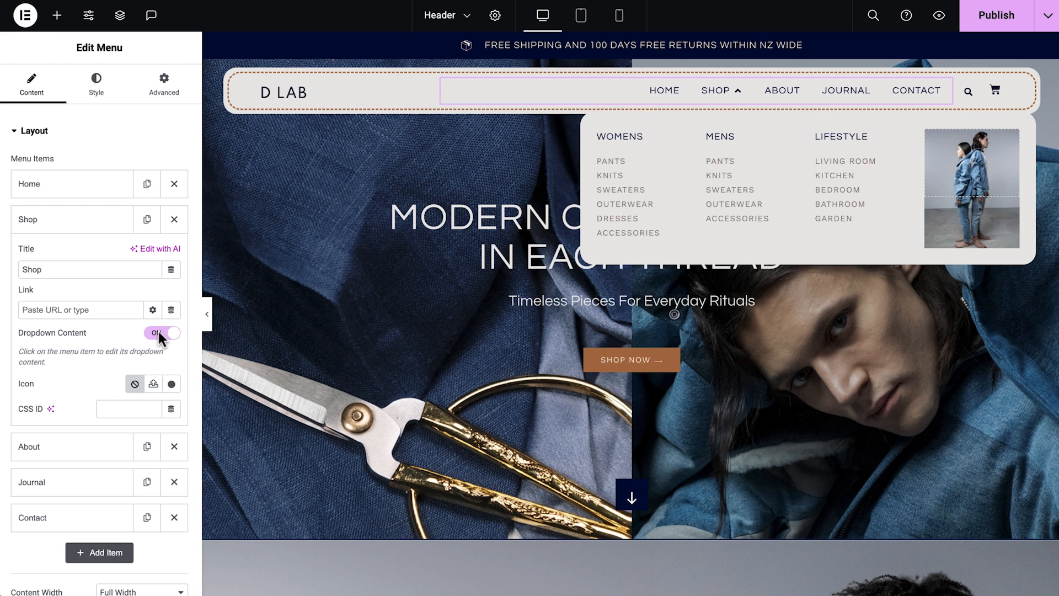
left_click(57, 15)
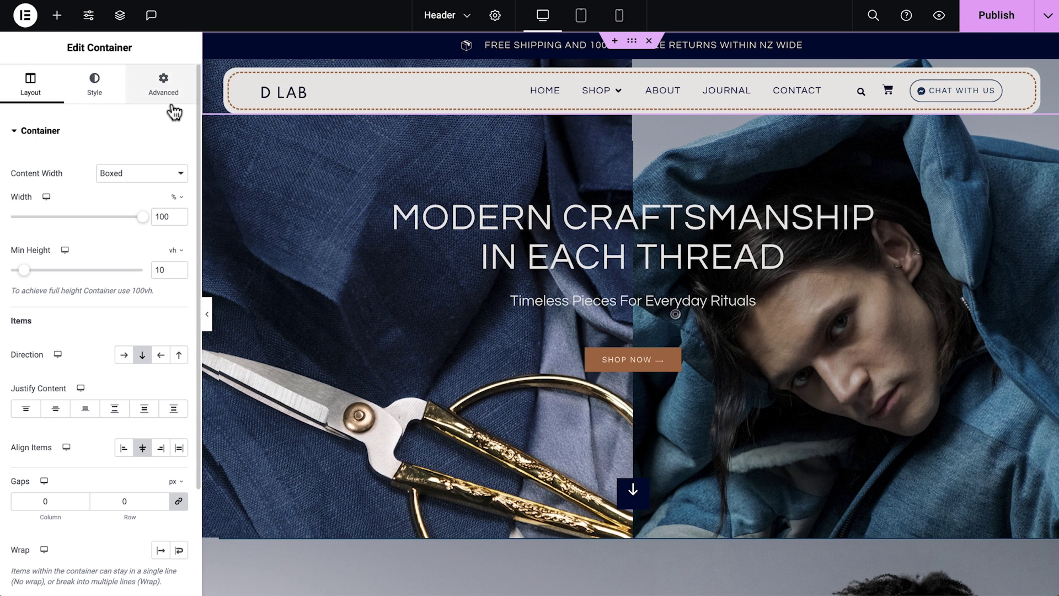
left_click(163, 83)
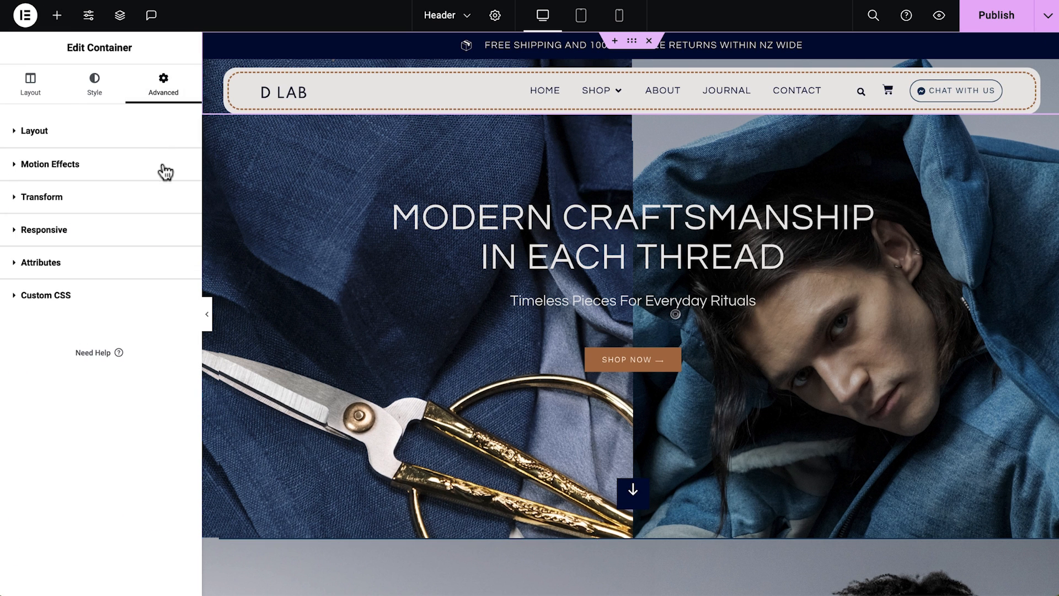
left_click(49, 165)
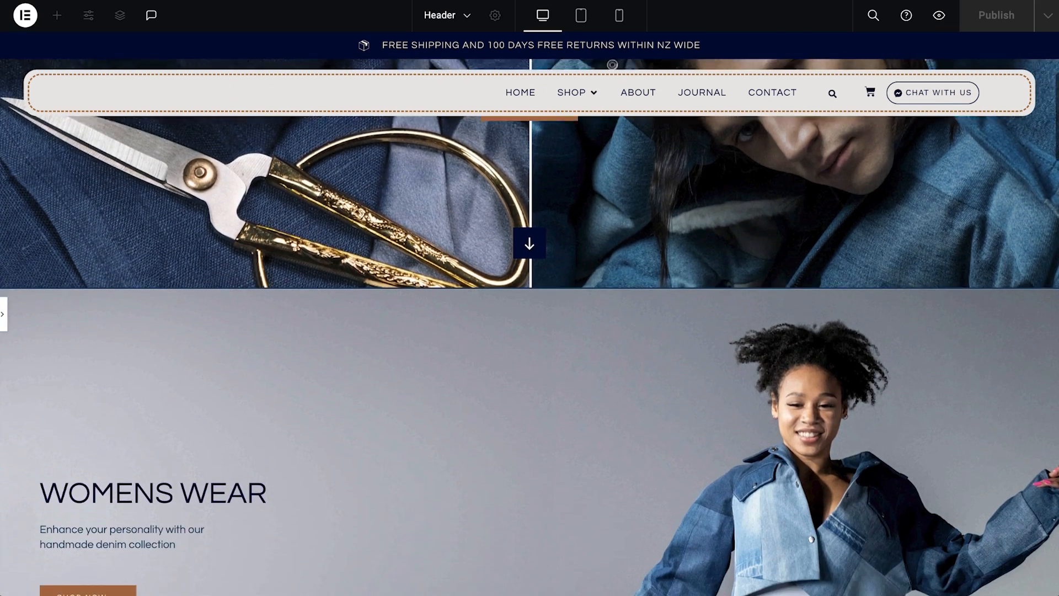
scroll("down", 3)
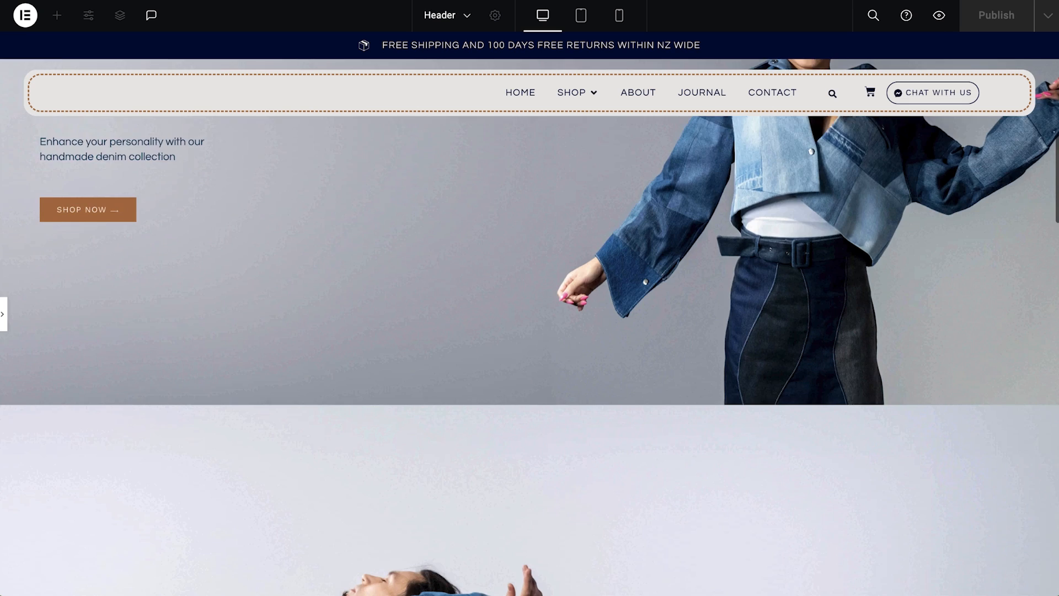
left_click(57, 15)
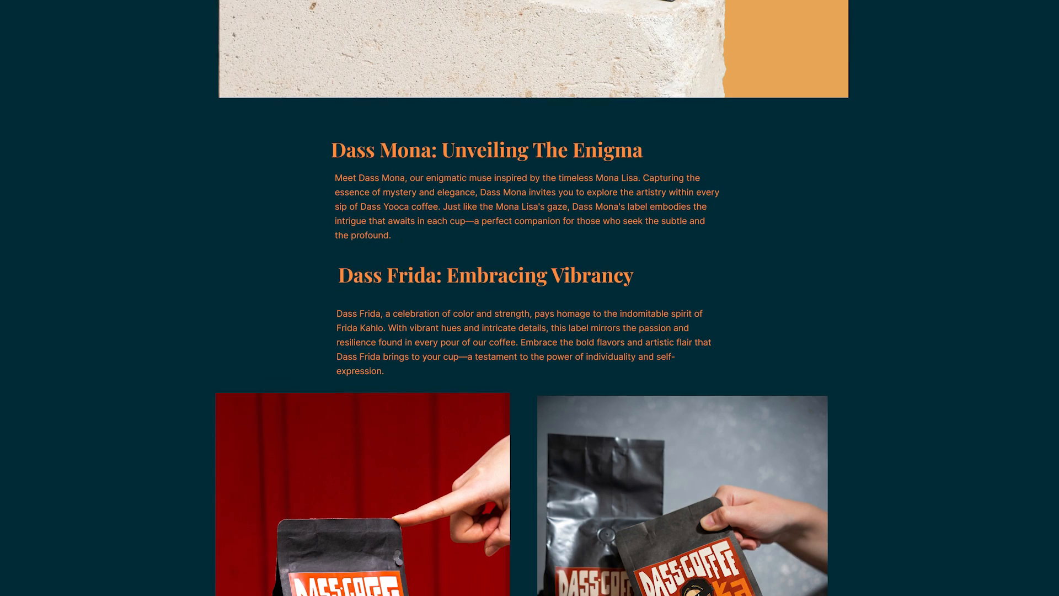
scroll("down", 3)
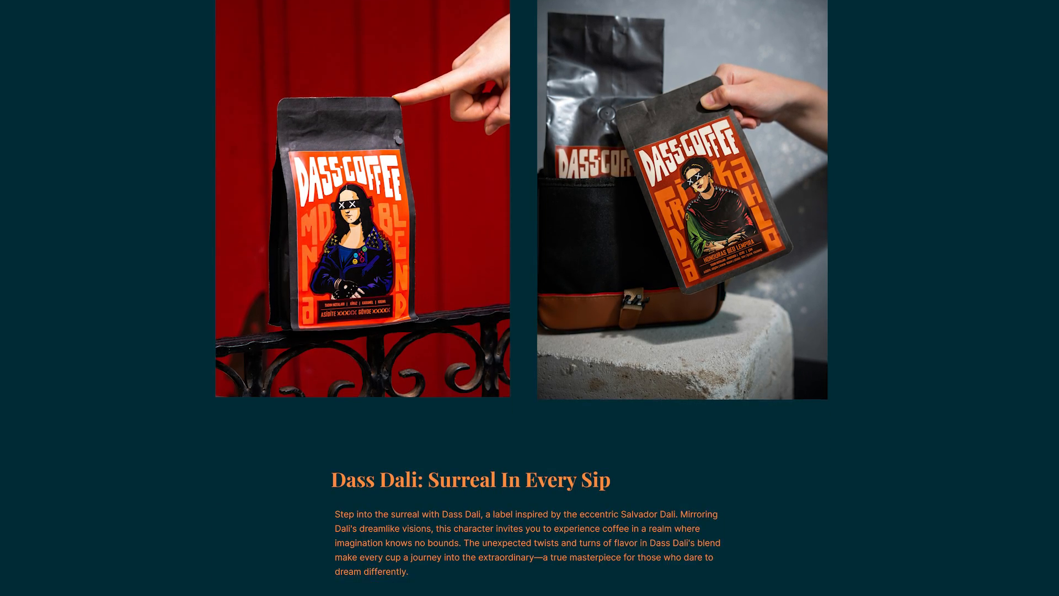
scroll("down", 3)
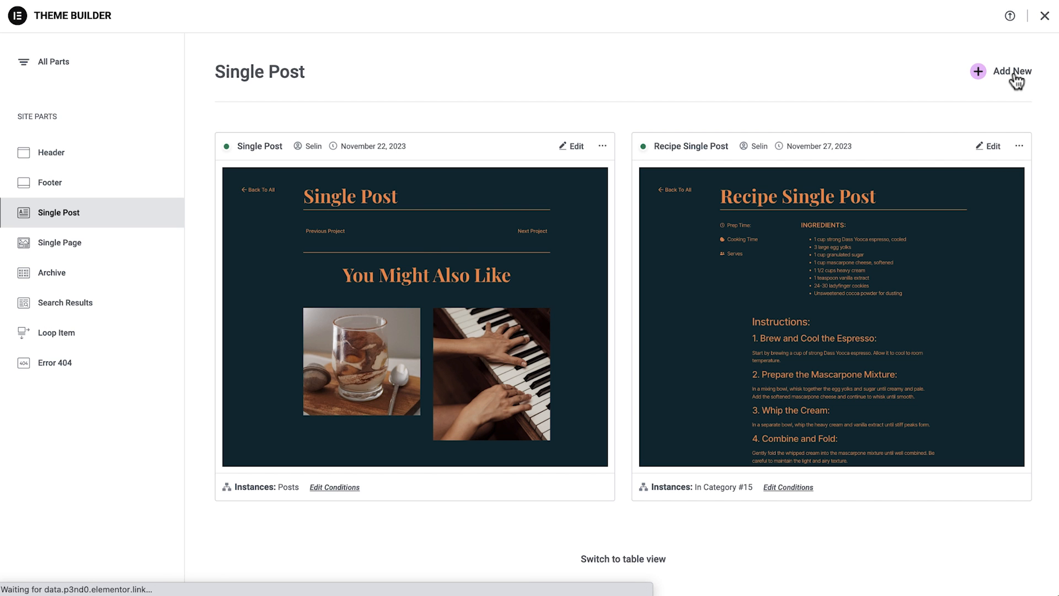
Step: Edit the Single Post template and adjust the Featured Image height under Style
left_click(1008, 71)
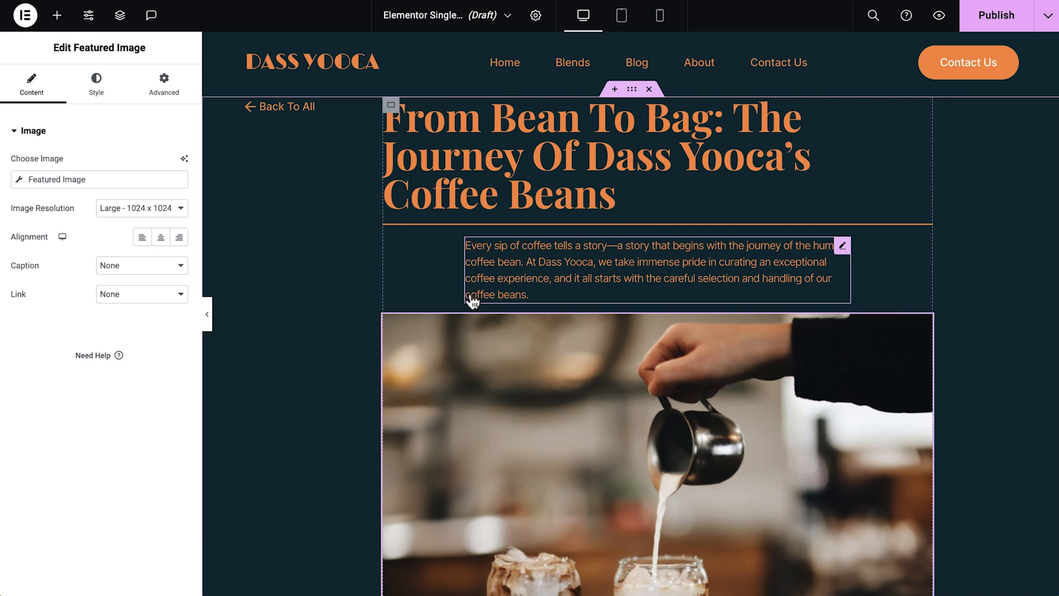
left_click(96, 84)
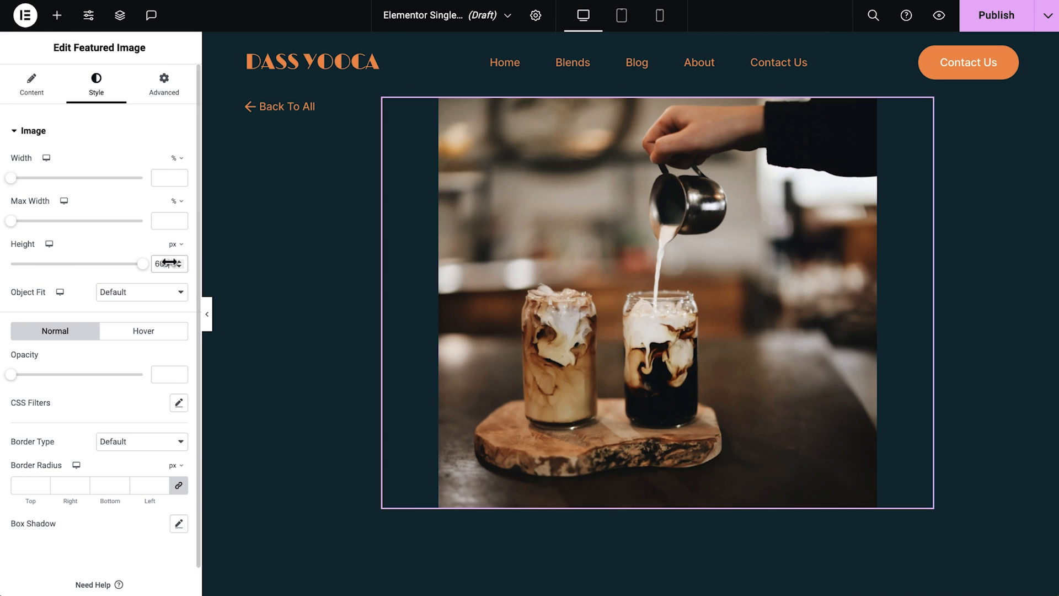
left_click(142, 292)
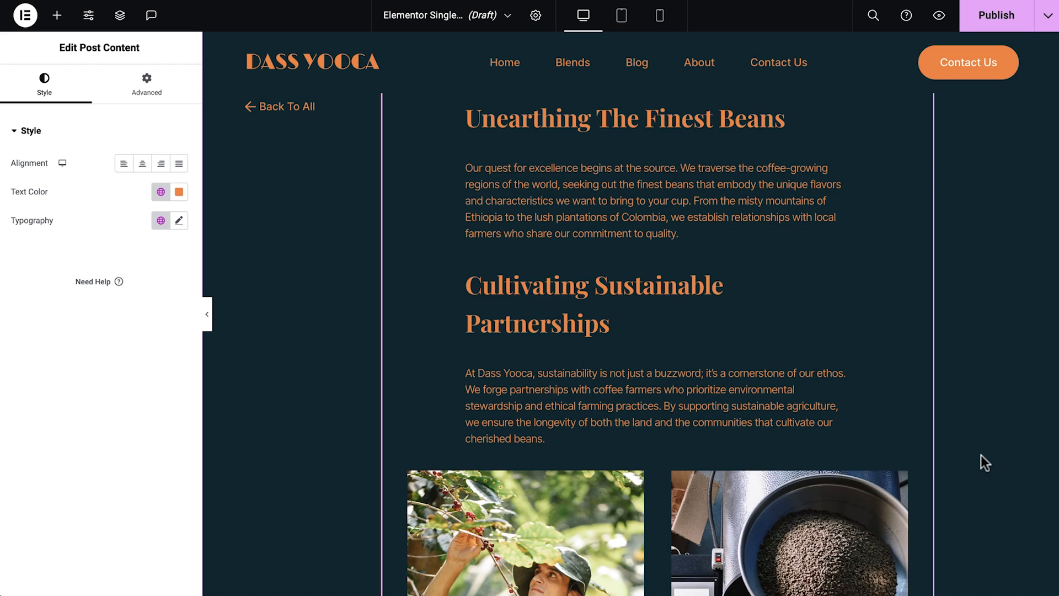
scroll("down", 3)
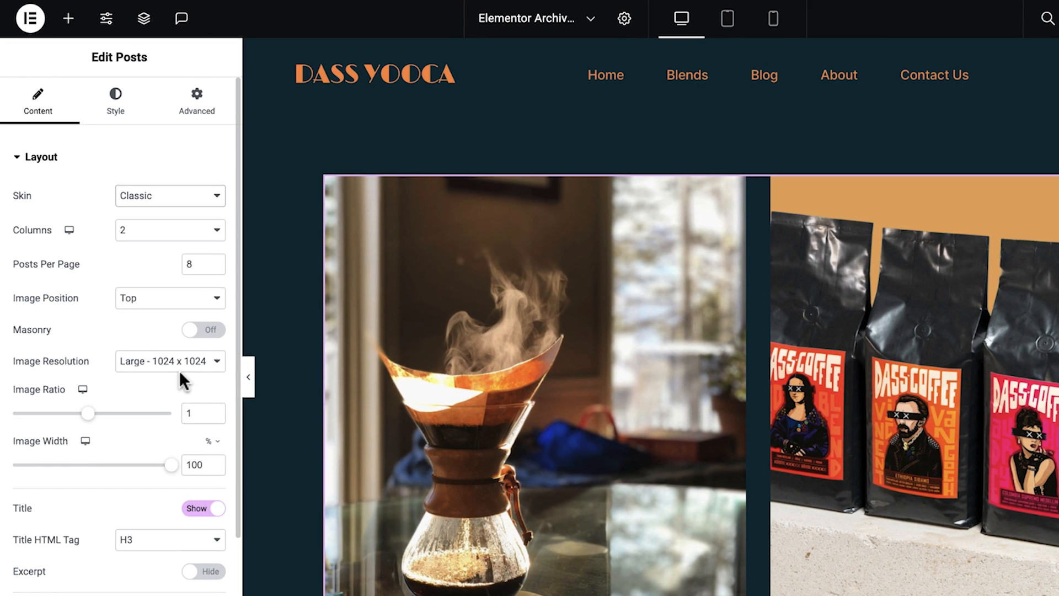
Step: Save the Loop Item template, return to the archive, and review the Loop Grid settings
scroll("down", 3)
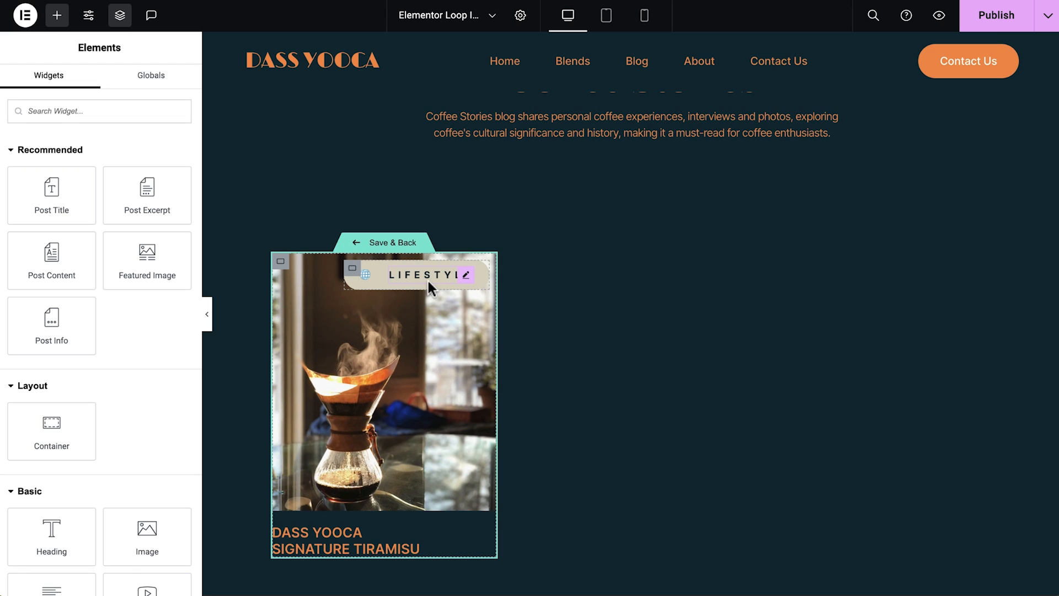
left_click(395, 243)
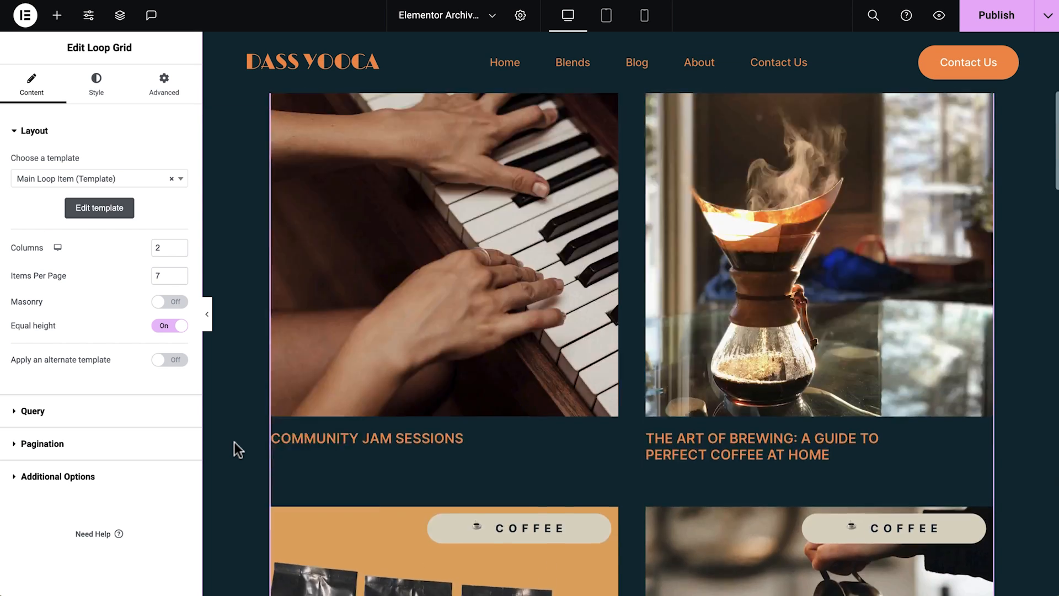
left_click(169, 359)
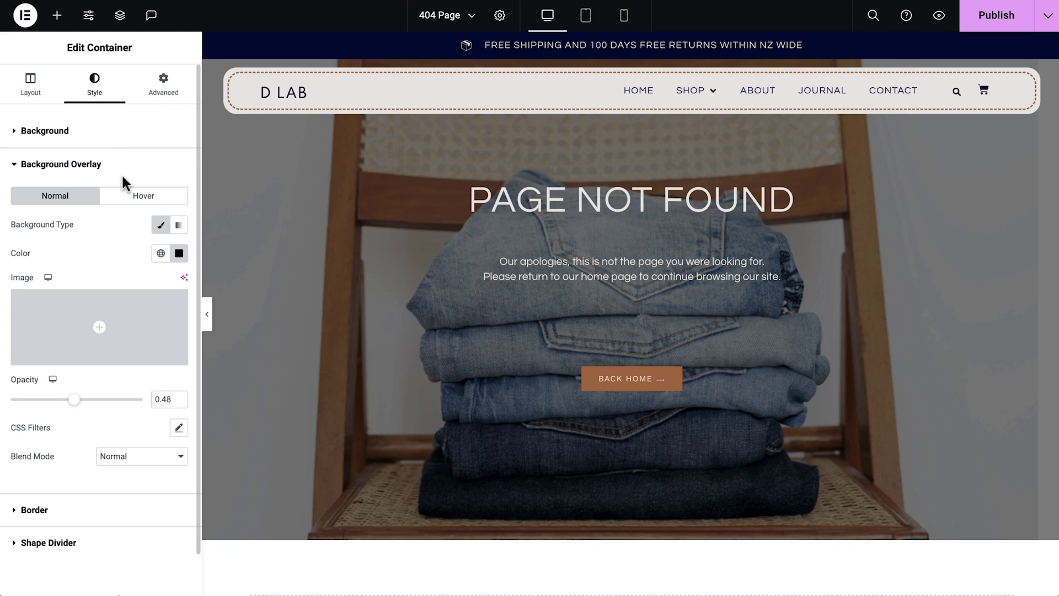
Step: Set the 404 template container's background overlay opacity to 0.48
left_click(177, 225)
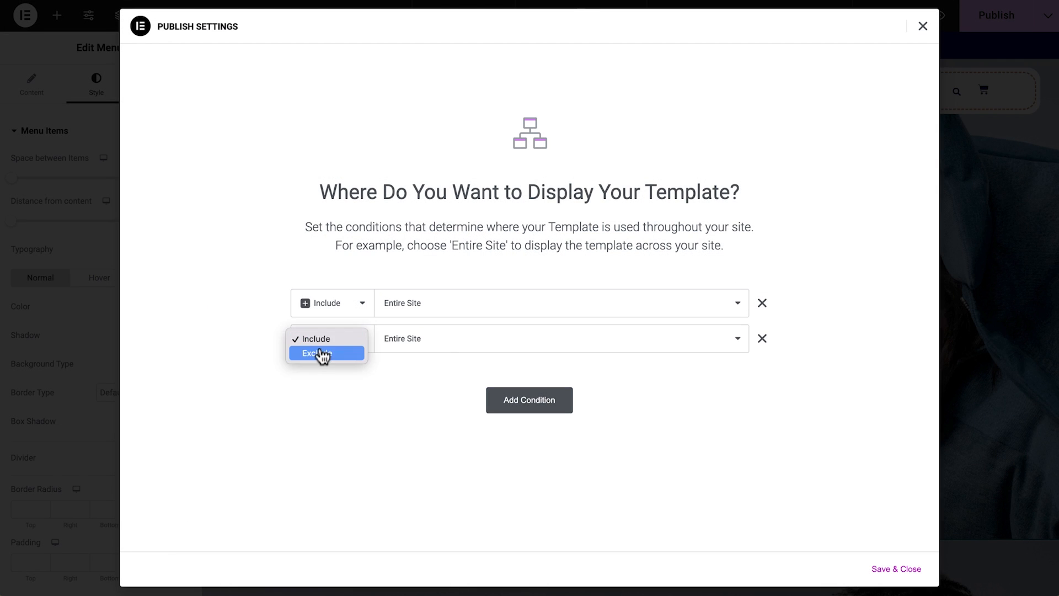
Step: Add a second display condition excluding singular pages, then preview the Work With Us page
left_click(317, 353)
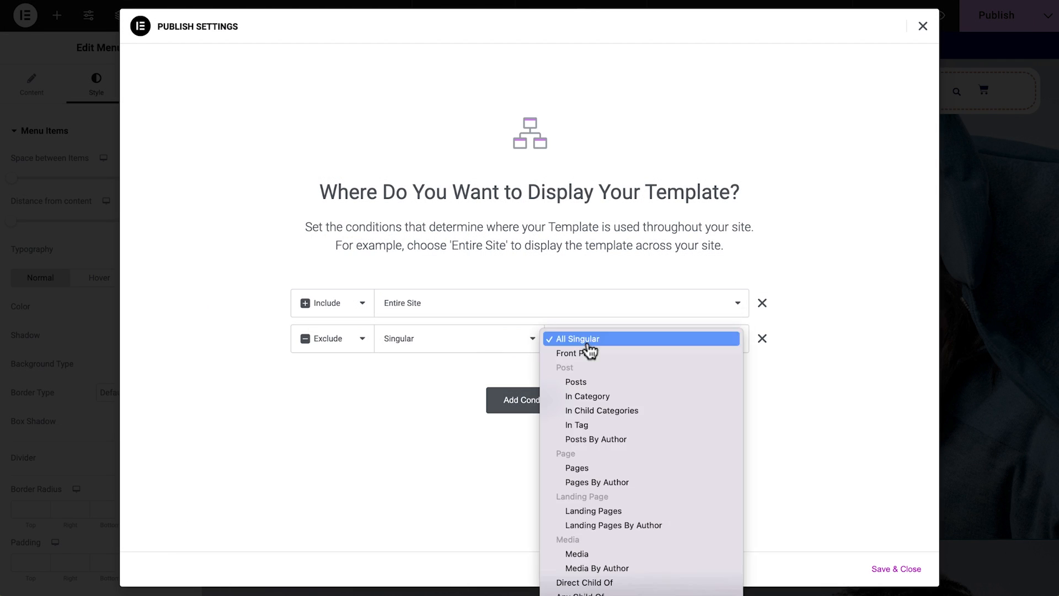
left_click(576, 467)
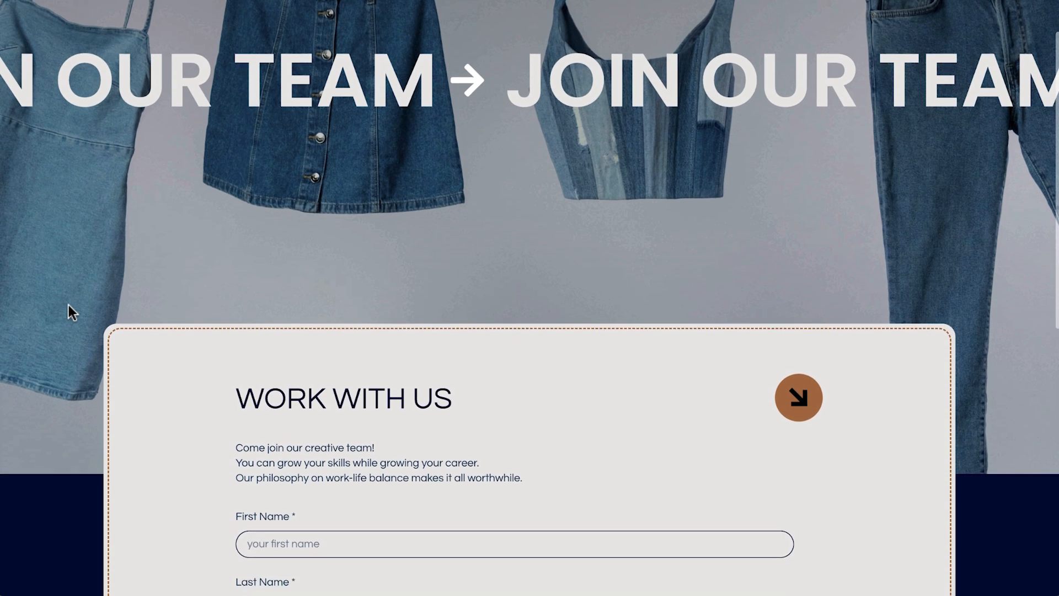
scroll("down", 3)
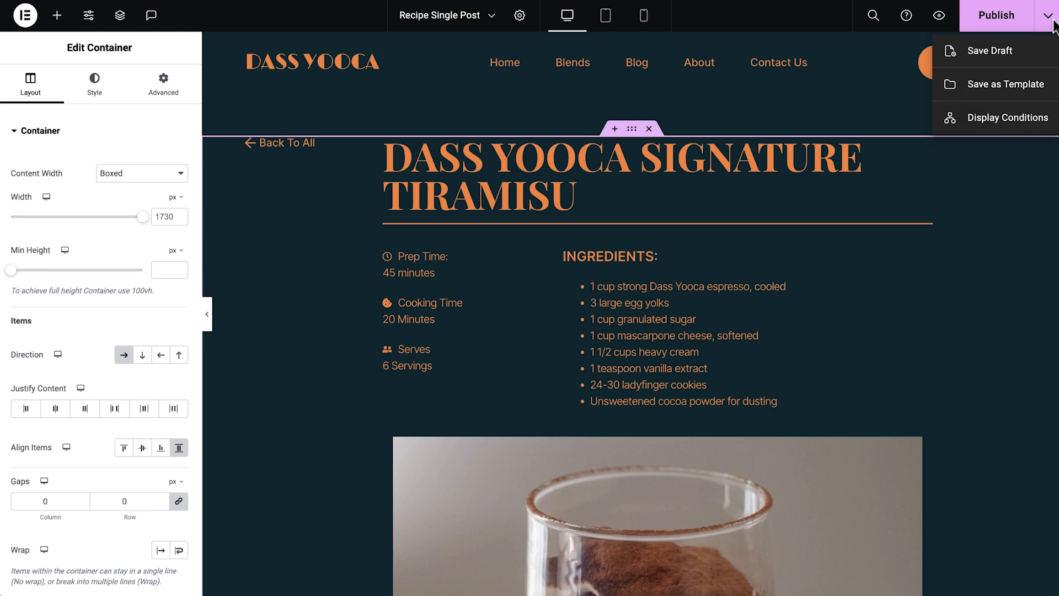
Step: Limit the Recipe Single Post template to the recipes category and save the conditions
left_click(1005, 118)
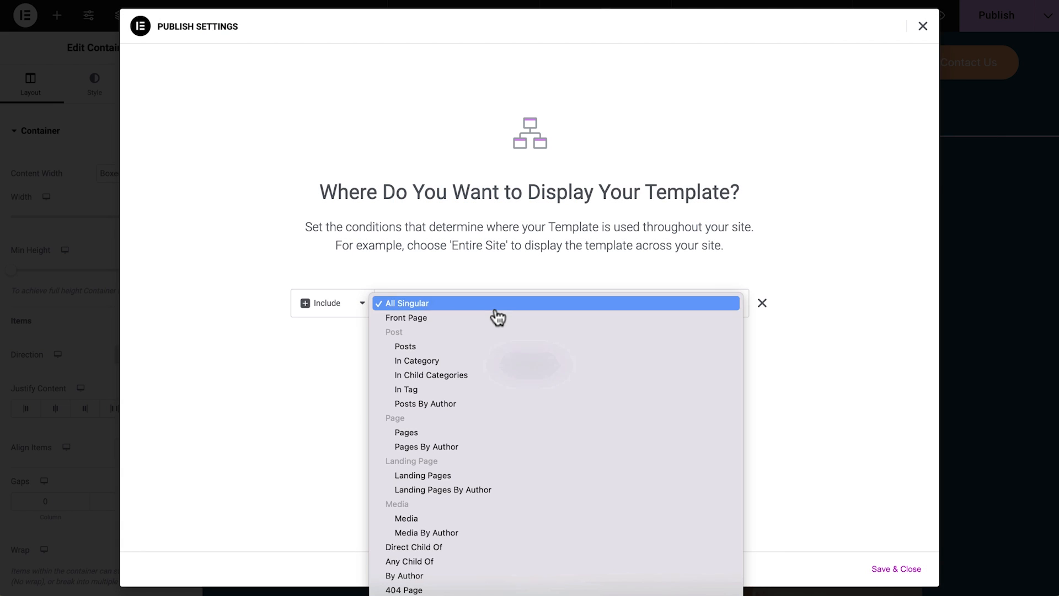
left_click(416, 360)
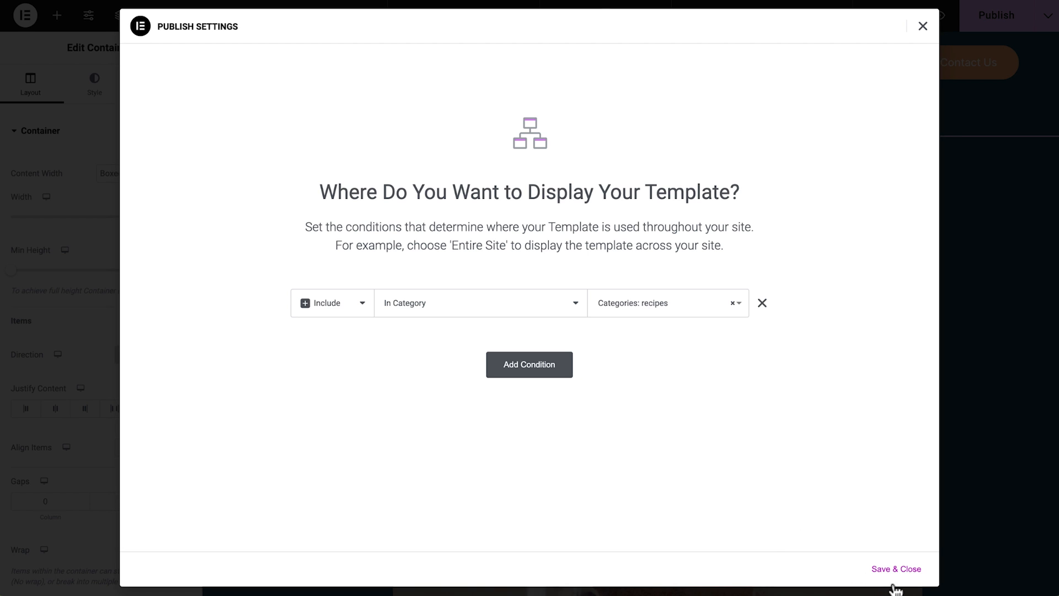
left_click(896, 572)
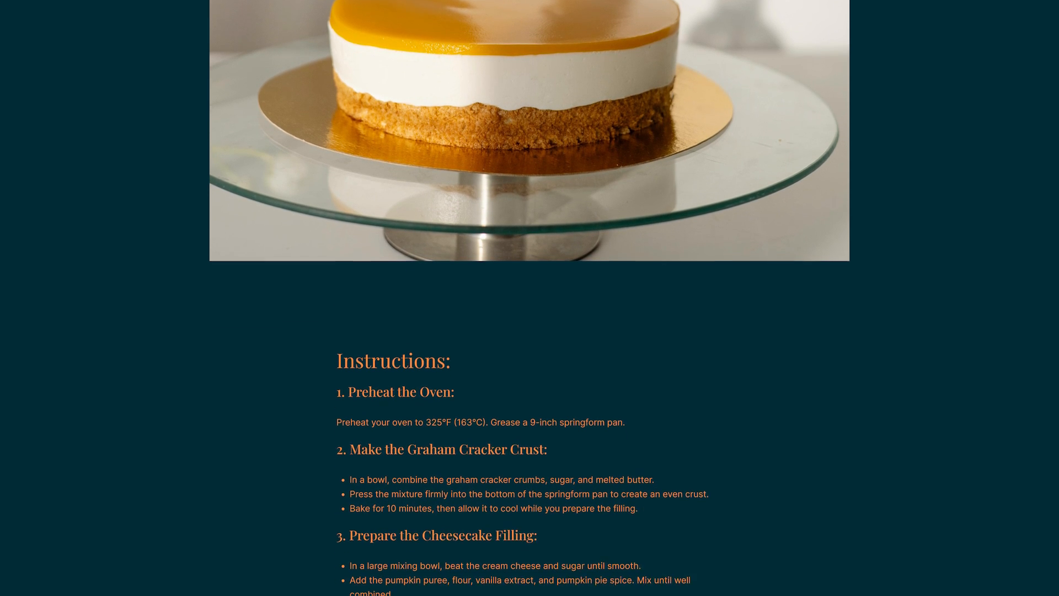